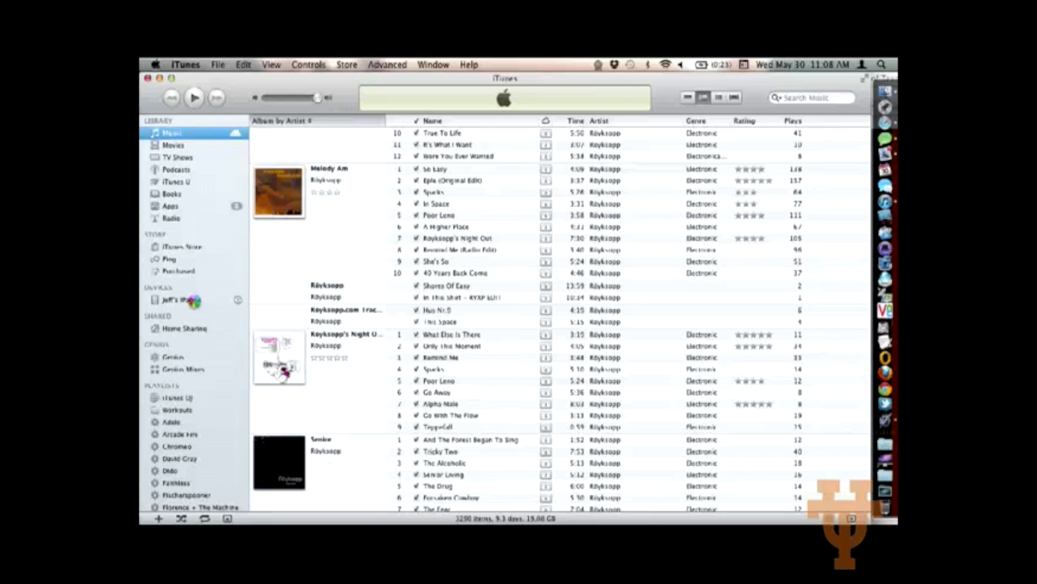
Select the connected iPad under Devices in the iTunes sidebar.
click(173, 300)
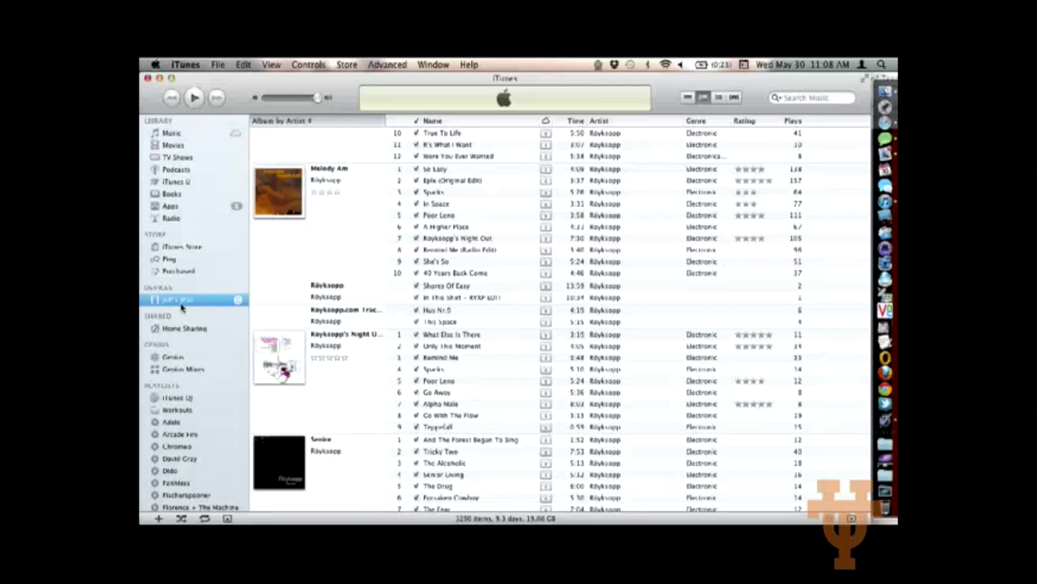
mouse_move(266, 285)
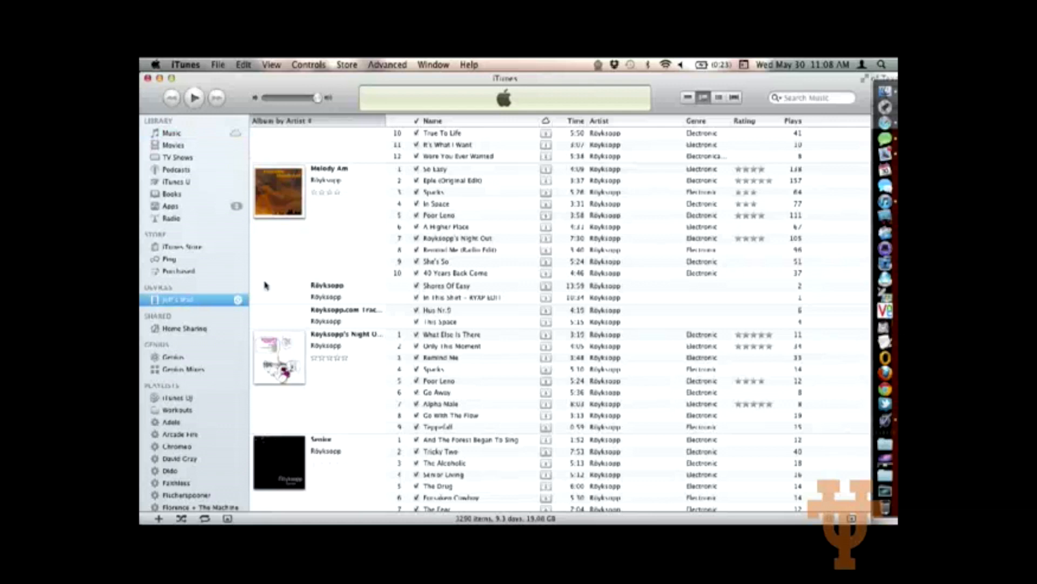
Review the iPad's Summary page (Version, Backup, Options), then switch to its sync settings tab.
click(179, 300)
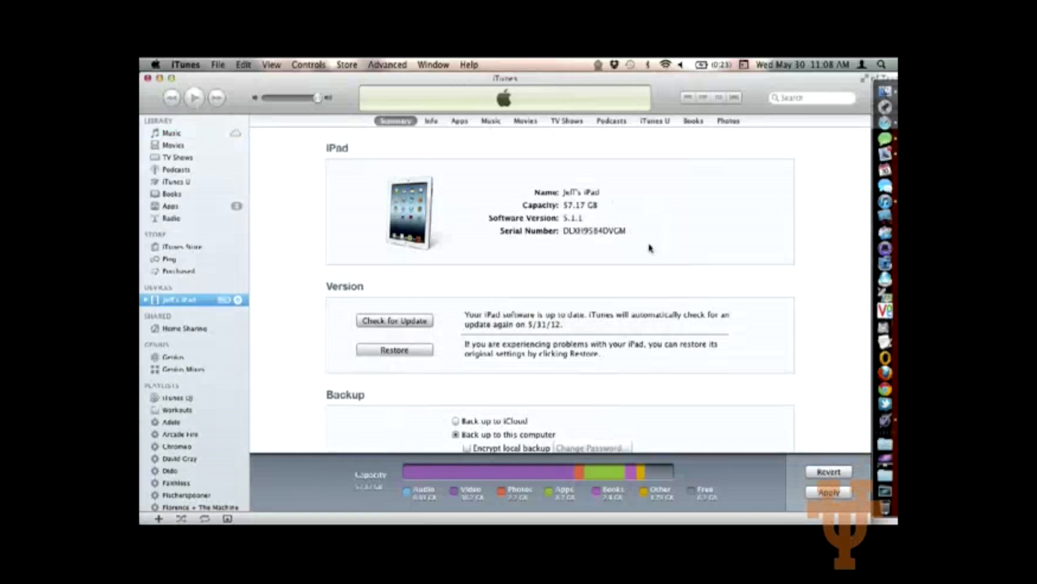
scroll(down, 3)
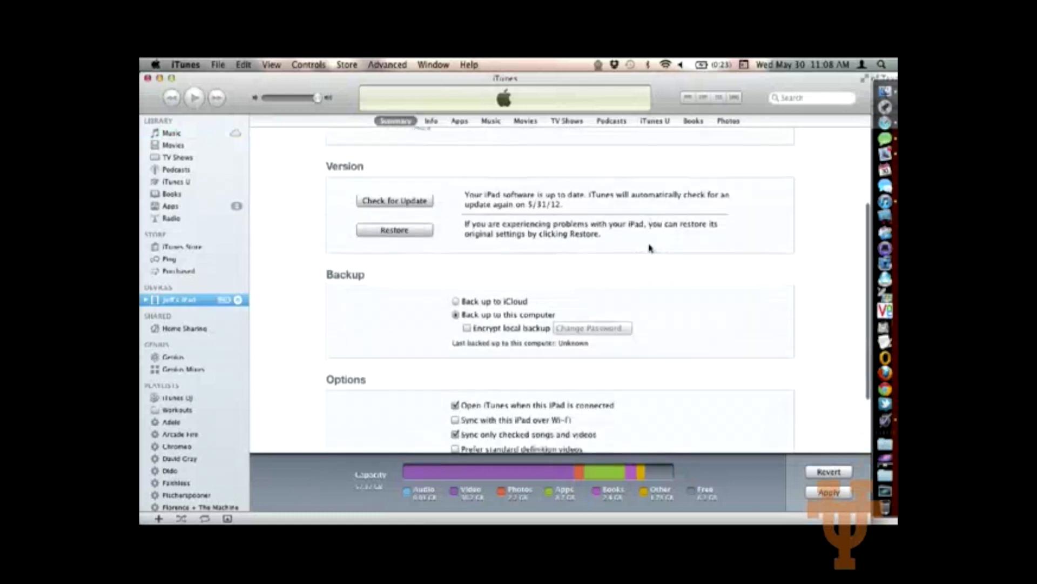
scroll(down, 3)
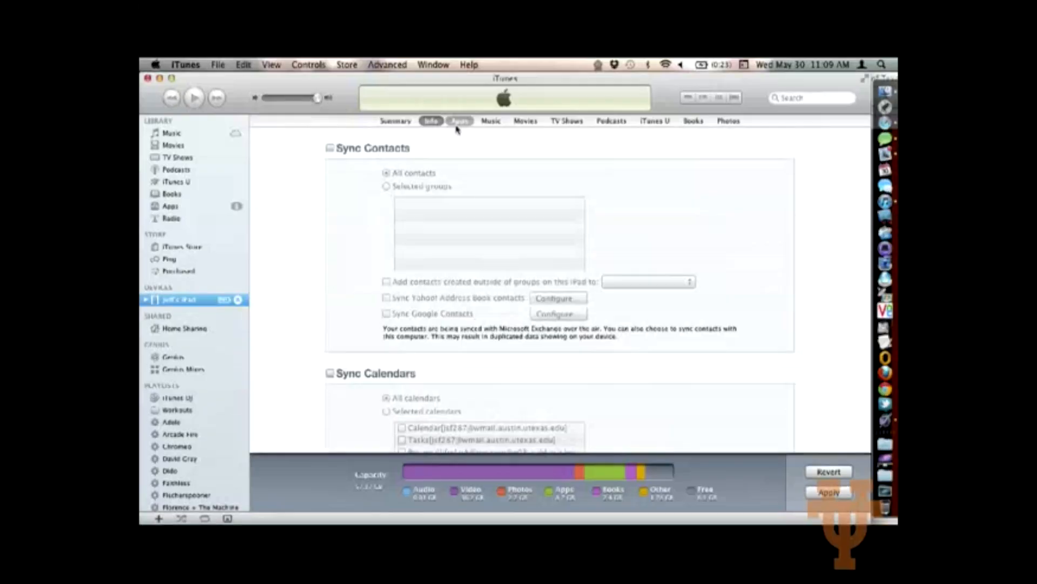
click(457, 120)
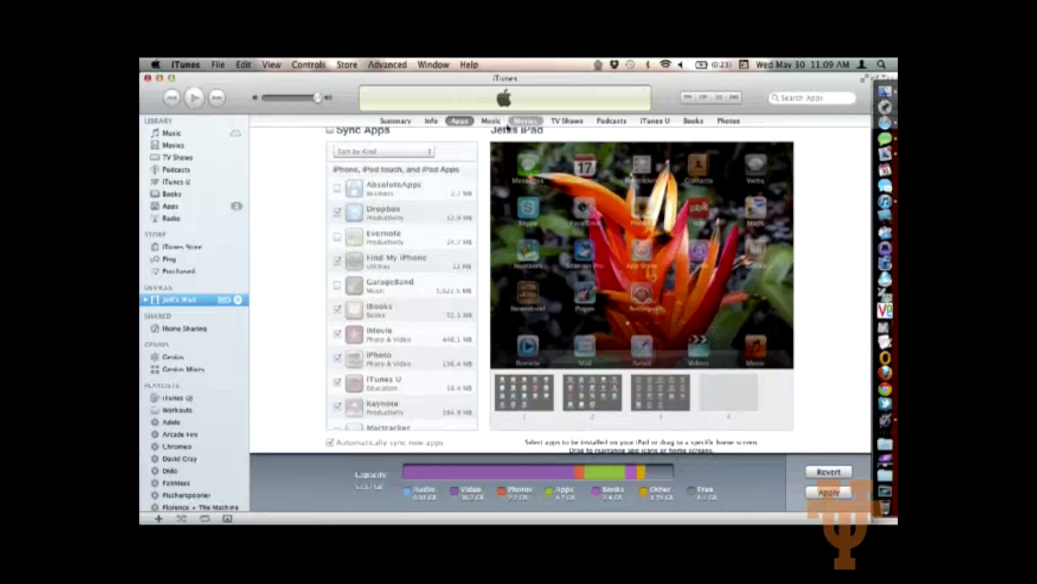
Step through the iPad's Movies and TV Shows tabs to reach Photos sync settings.
click(525, 120)
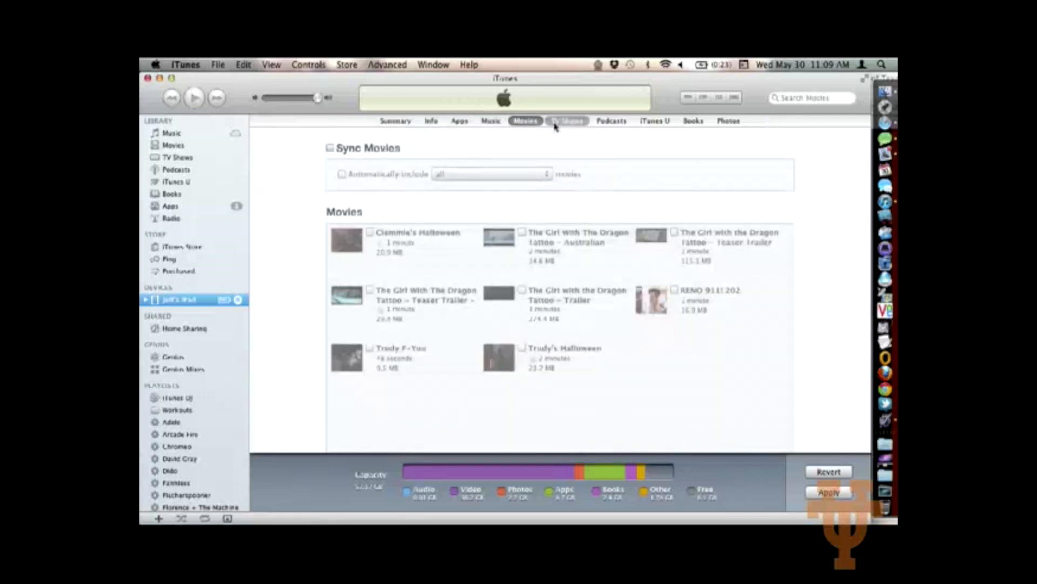
click(567, 120)
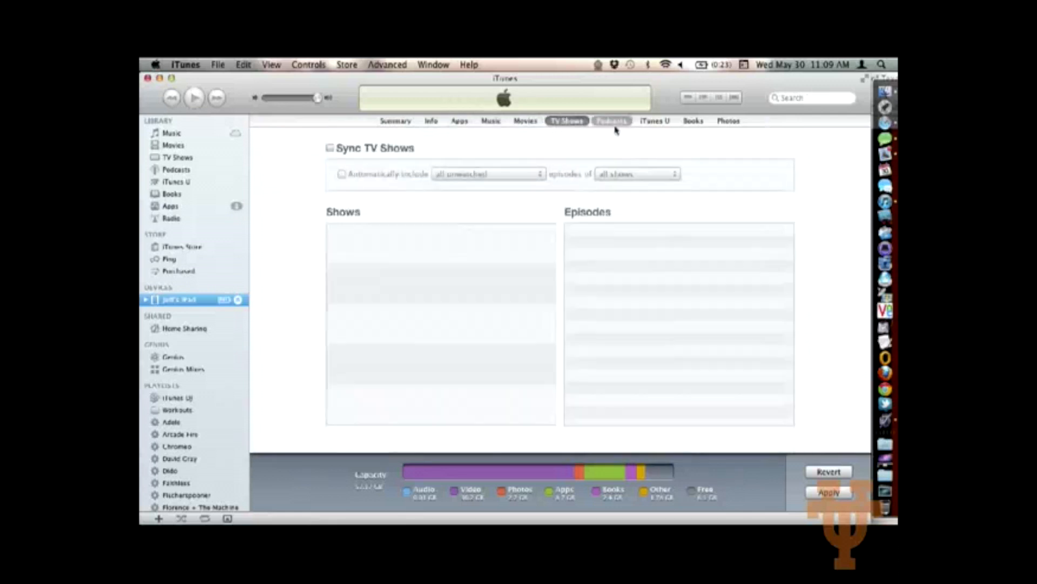
click(728, 121)
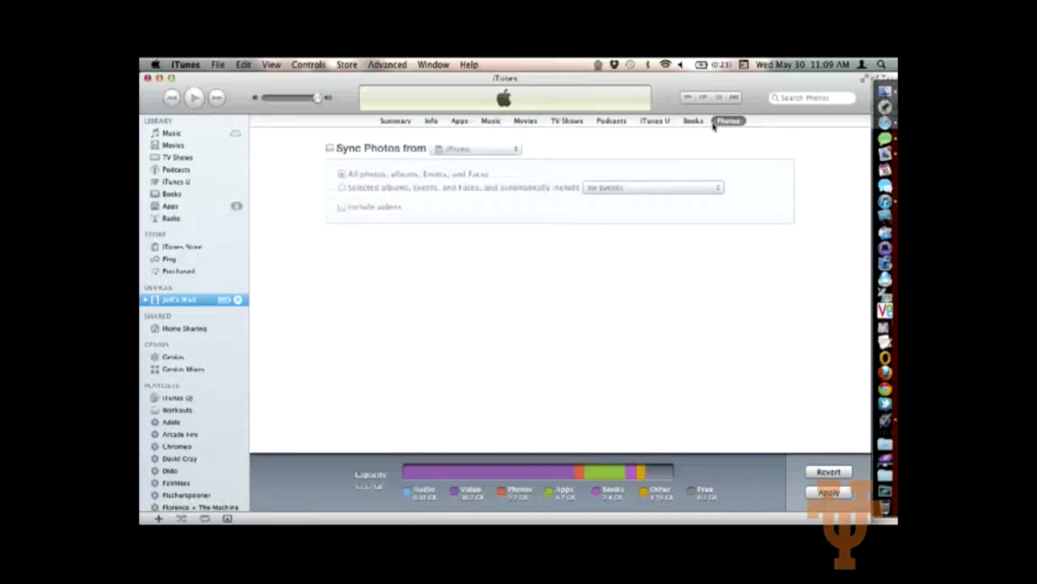